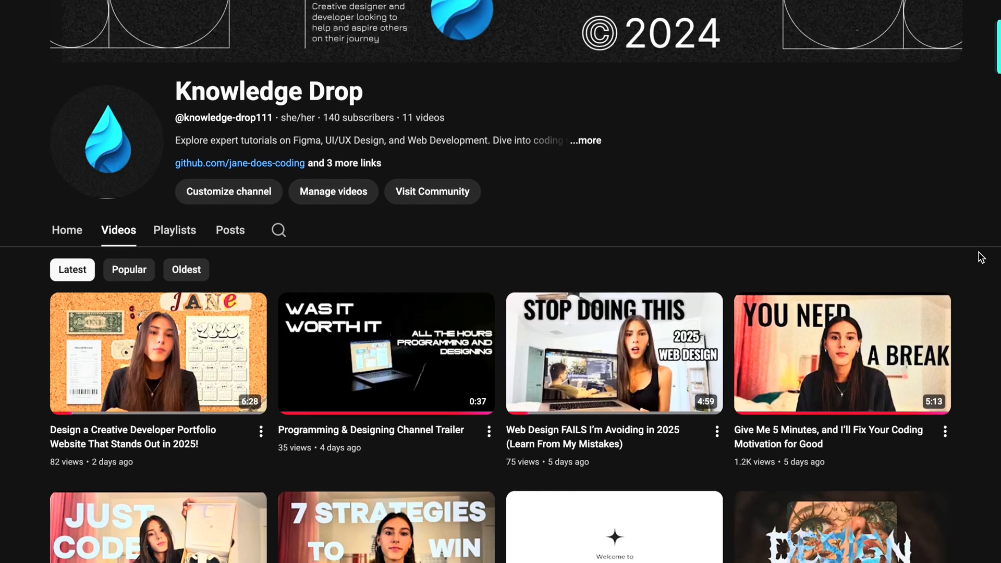
pyautogui.scroll(-3)
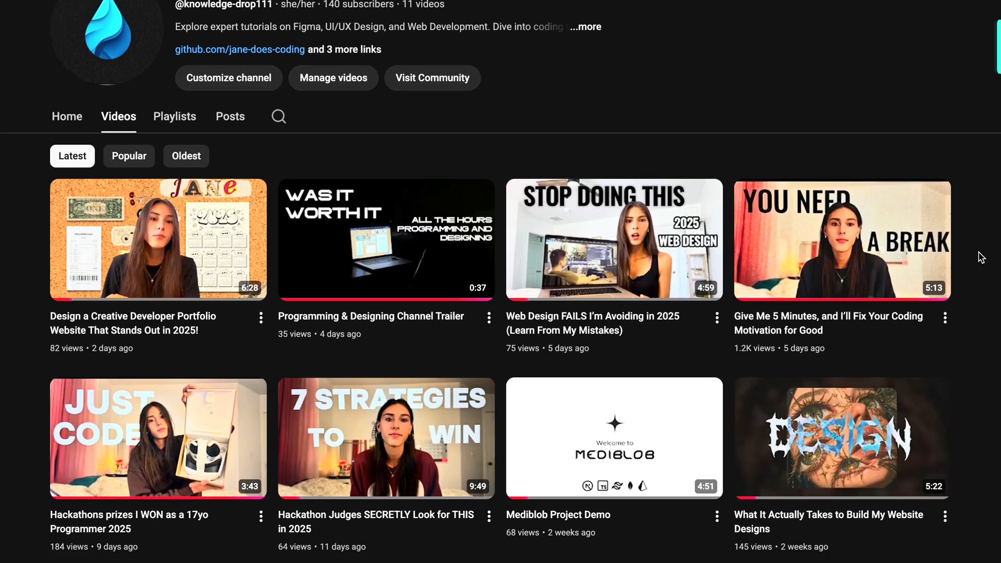
pyautogui.scroll(-3)
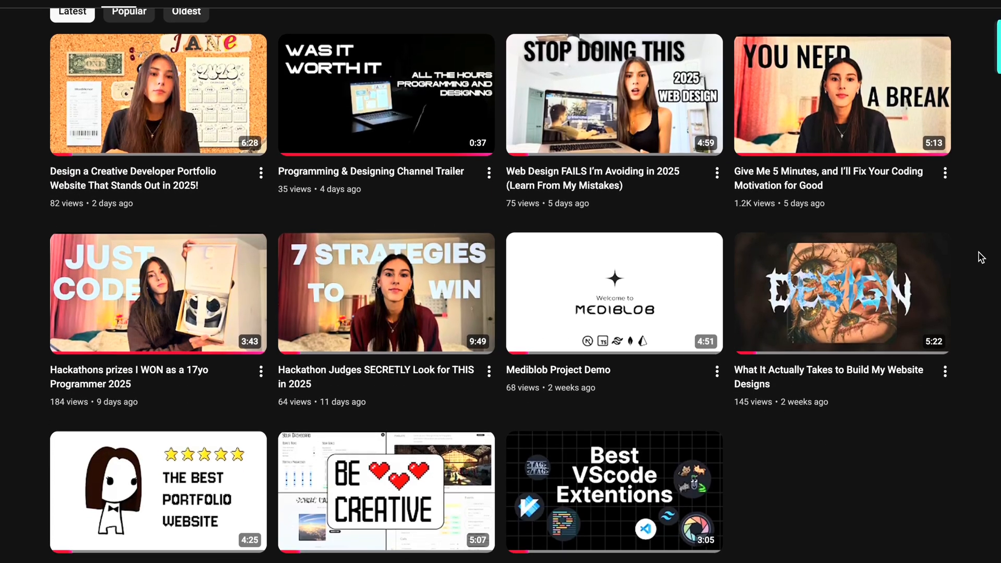